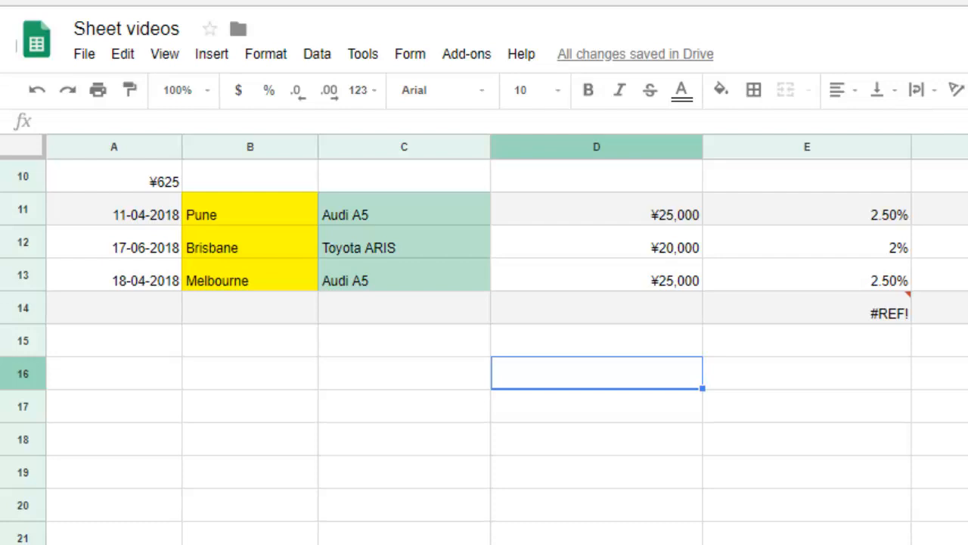
{"action": "mouse_move", "coordinate": [740, 415]}
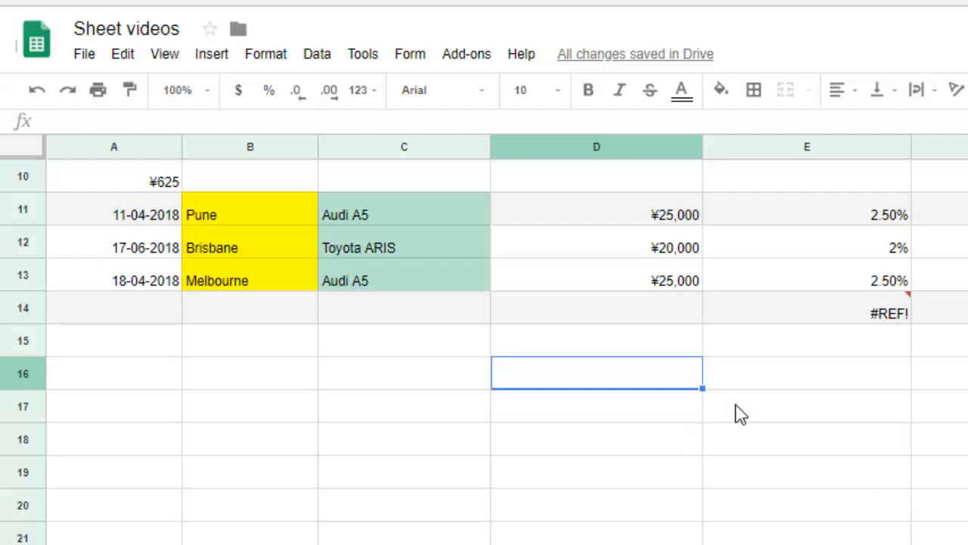
{"action": "mouse_move", "coordinate": [771, 390]}
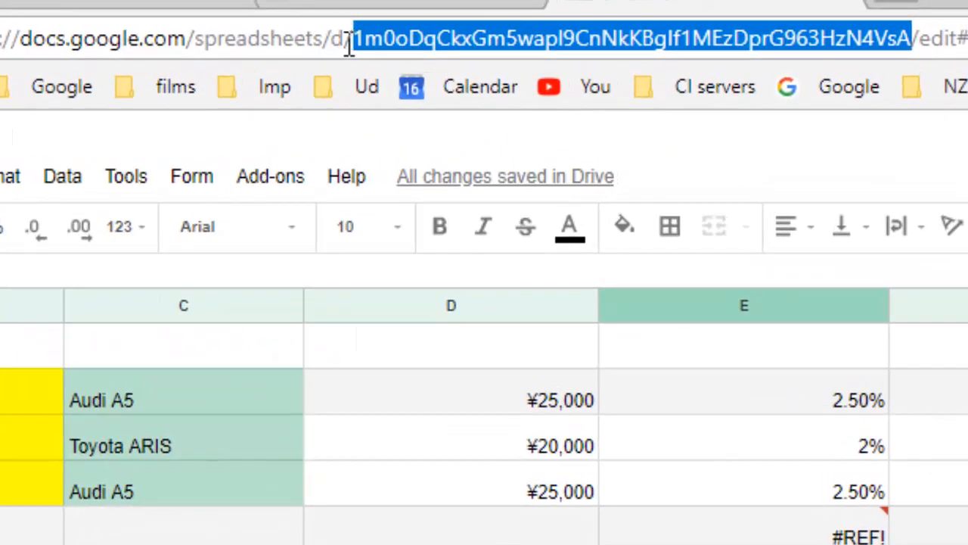
{"action": "mouse_move", "coordinate": [844, 43]}
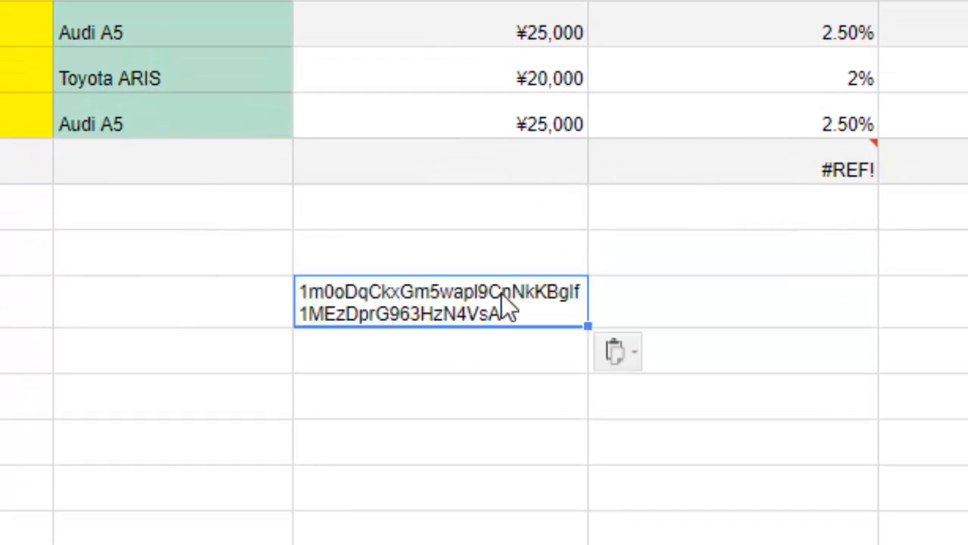
{"action": "mouse_move", "coordinate": [548, 317]}
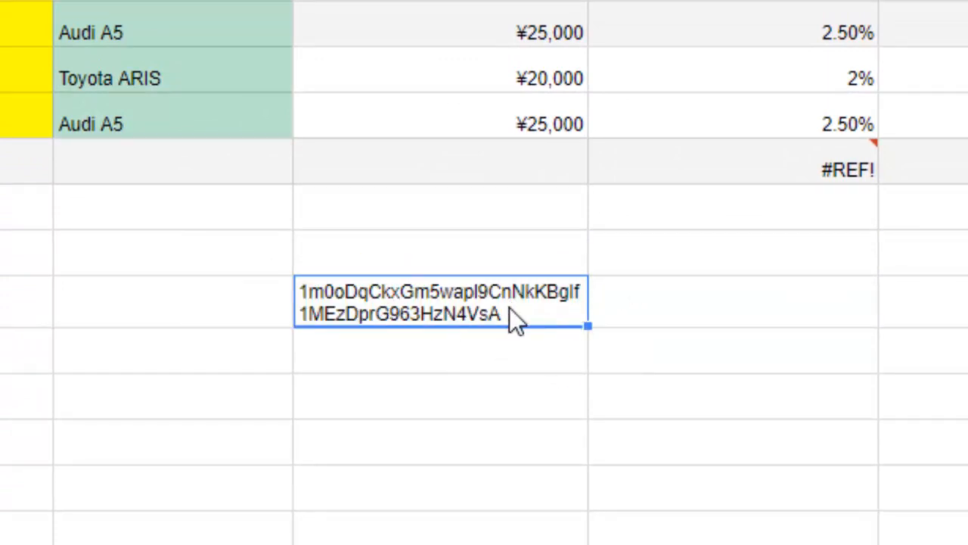
{"action": "mouse_move", "coordinate": [526, 302]}
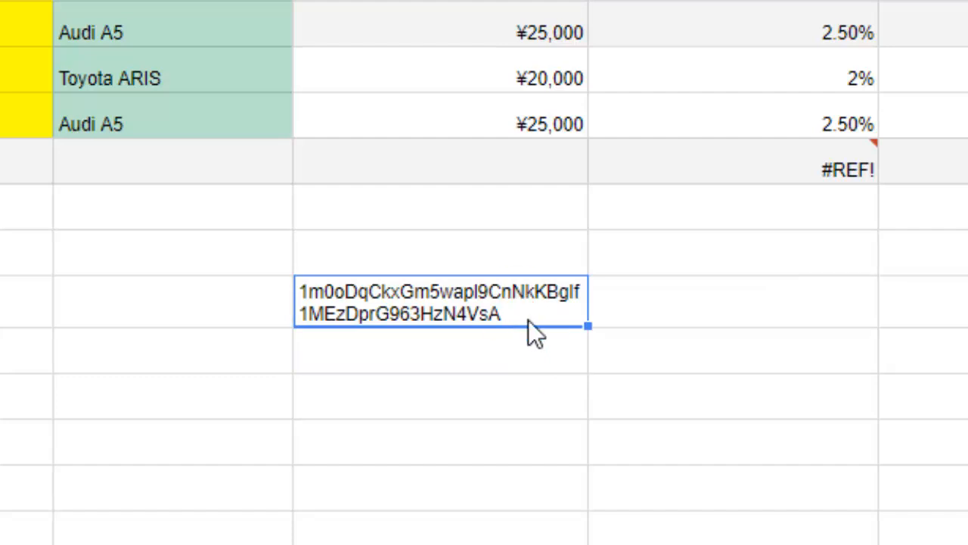
{"action": "mouse_move", "coordinate": [461, 313]}
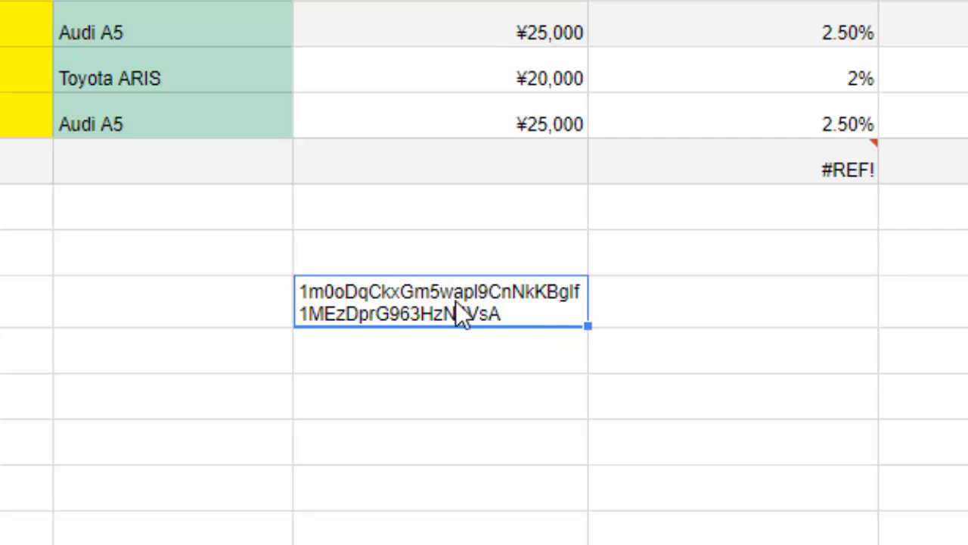